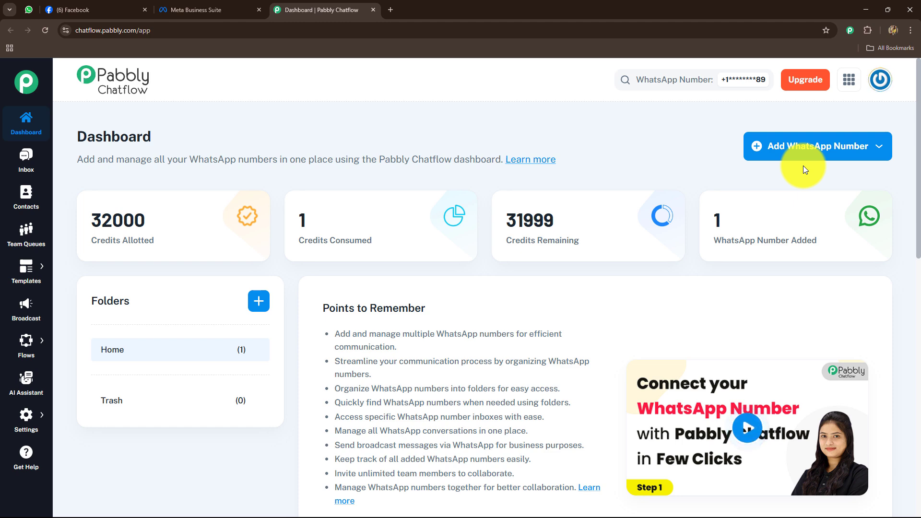
mouse_move(849, 152)
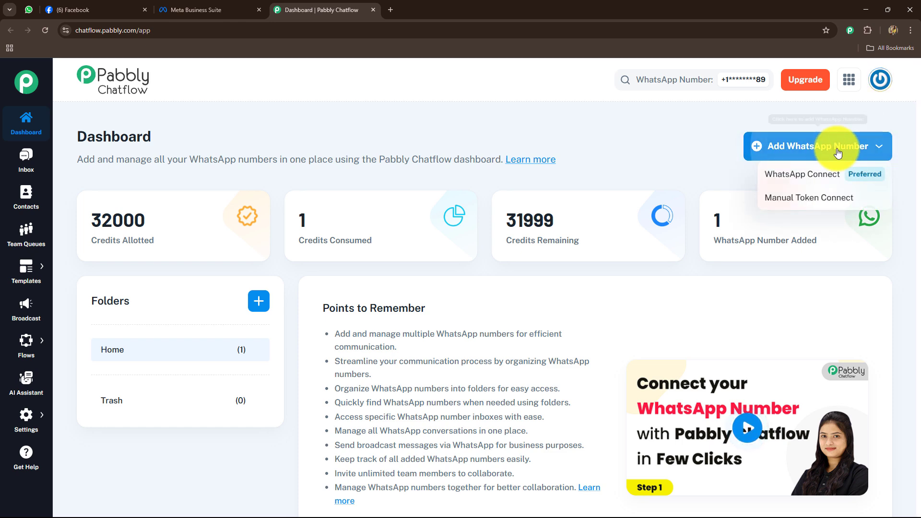
mouse_move(794, 179)
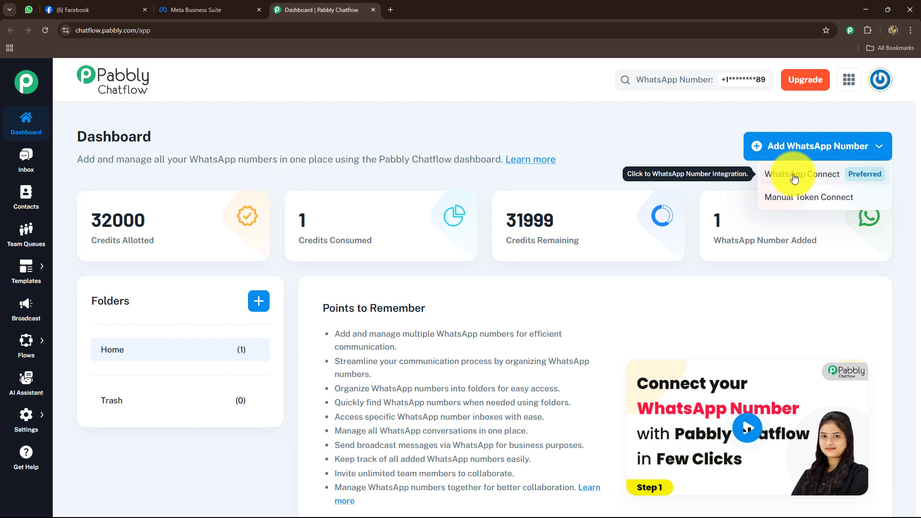
- Choose WhatsApp Connect (Preferred) as the connection method, with Home as the folder
left_click(802, 174)
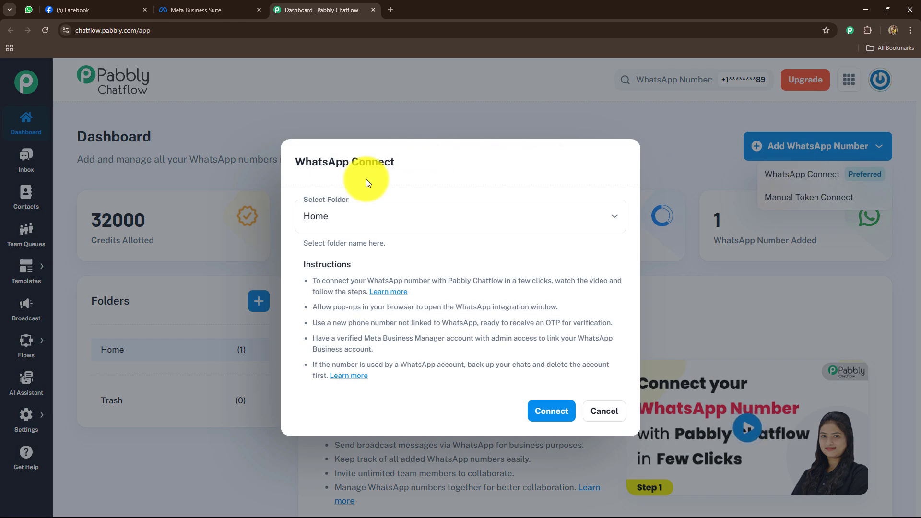
mouse_move(385, 172)
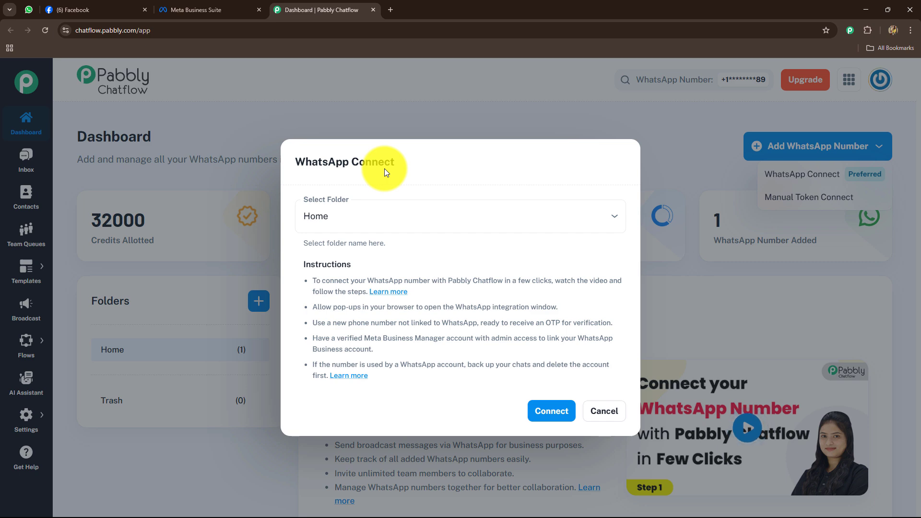
mouse_move(360, 218)
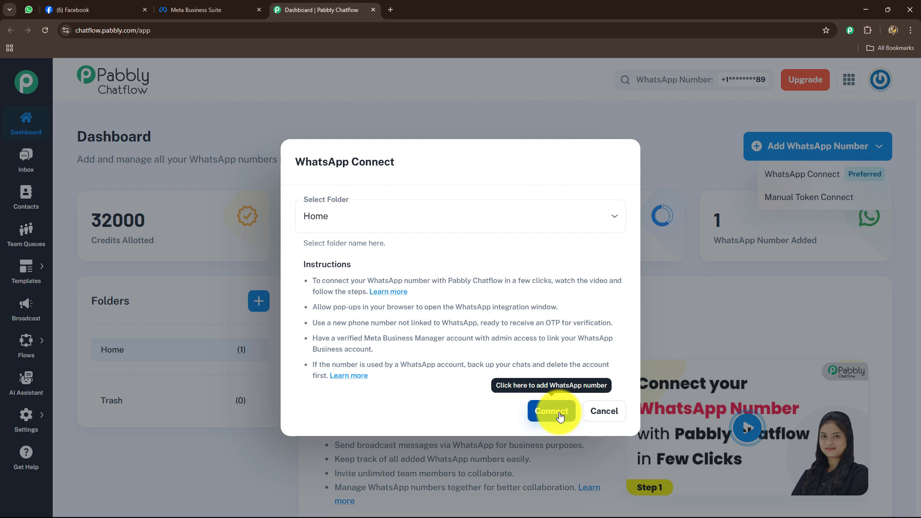
- Click Connect to bring up the Facebook Login for Business window
left_click(551, 411)
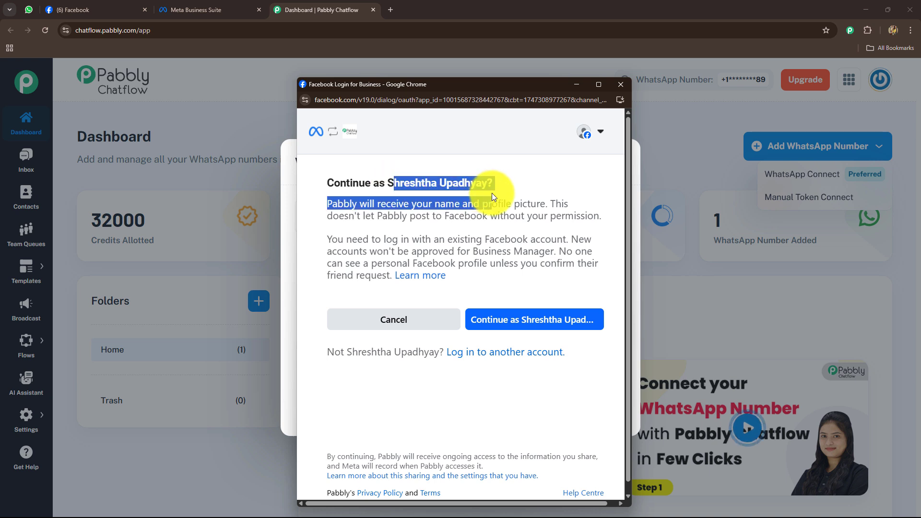
mouse_move(493, 384)
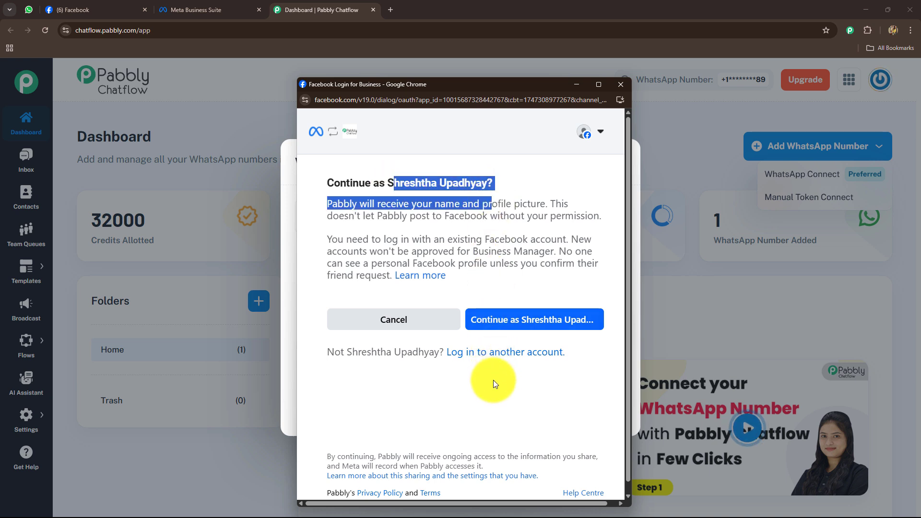
mouse_move(56, 5)
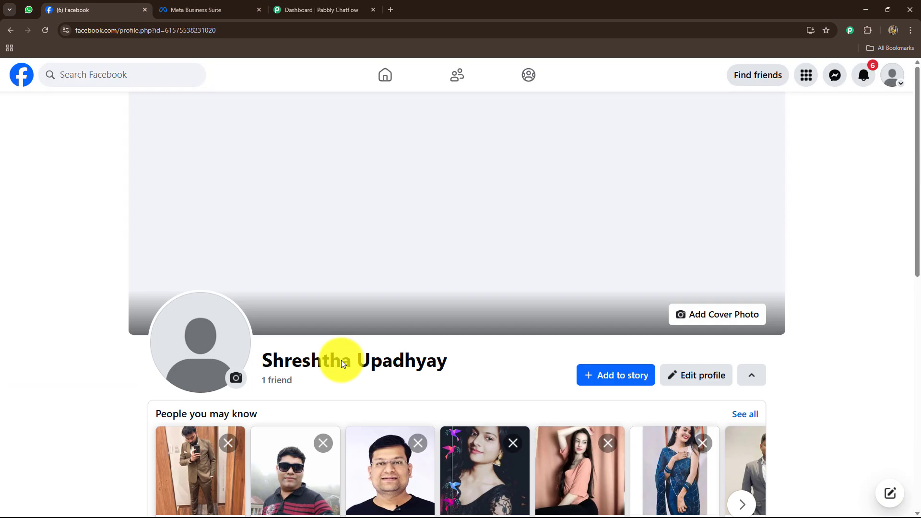
- In Meta Business Suite, list the business portfolios AIFlow and Global Connect
left_click(209, 10)
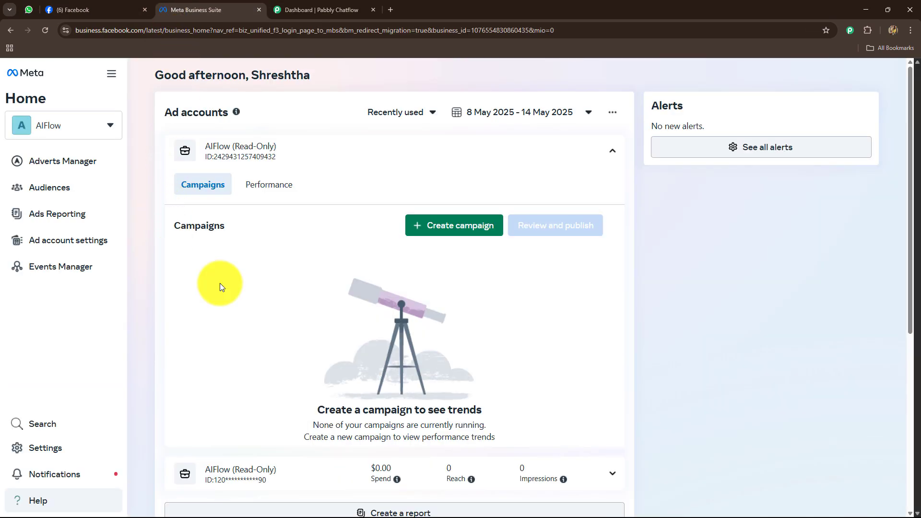
mouse_move(102, 136)
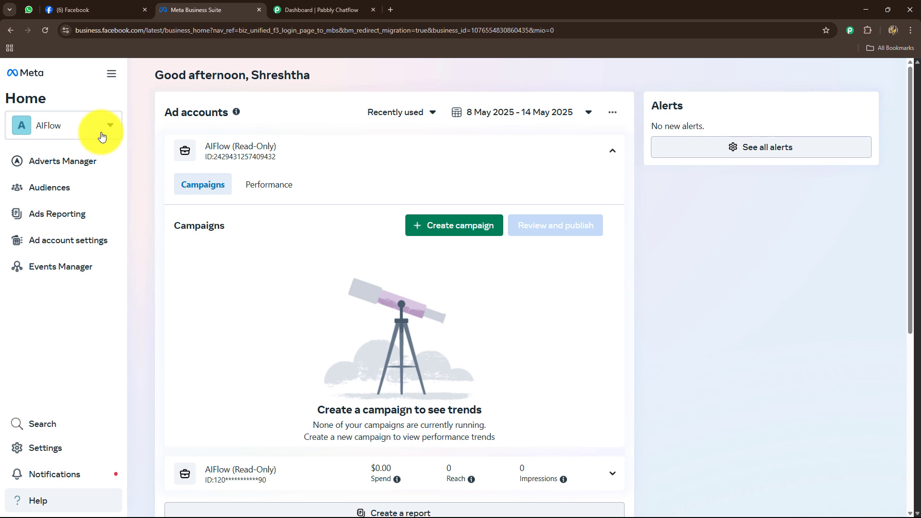
mouse_move(108, 128)
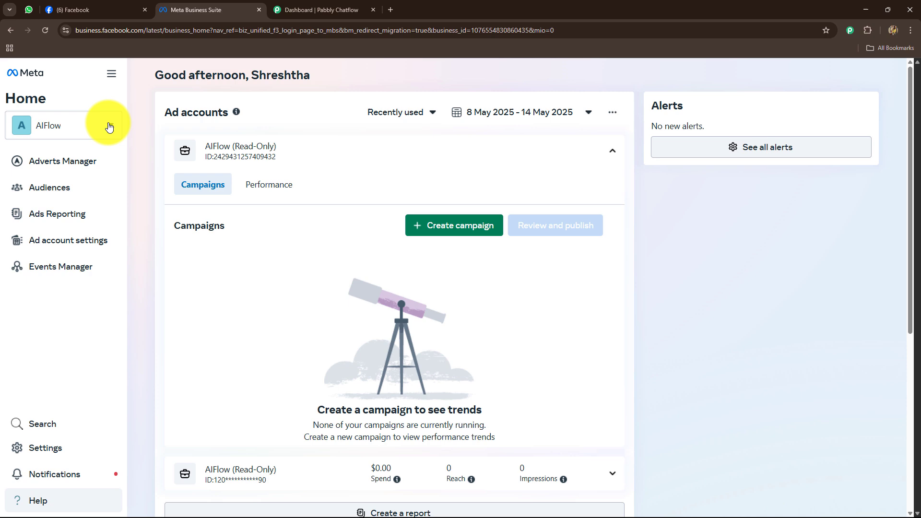
left_click(63, 125)
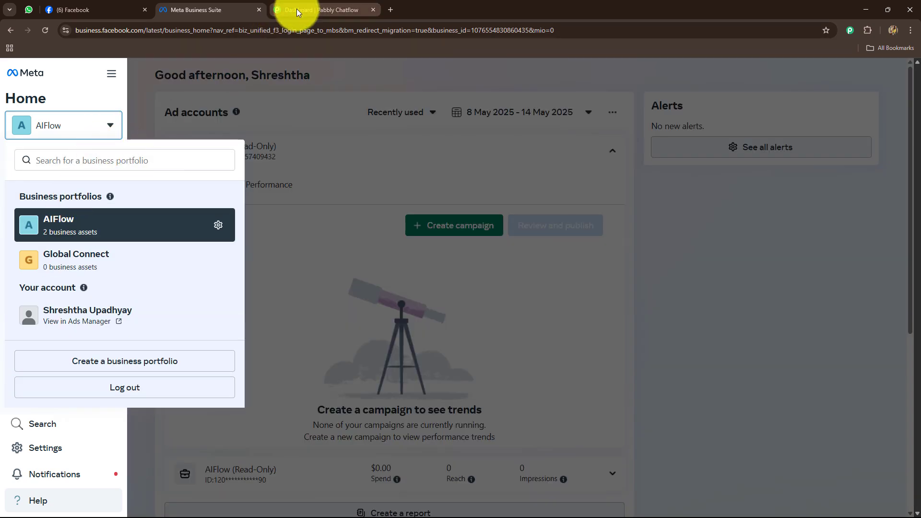
- Relaunch the Facebook login from Pabbly and continue as the signed-in account to MagnetBrains LLC
left_click(323, 10)
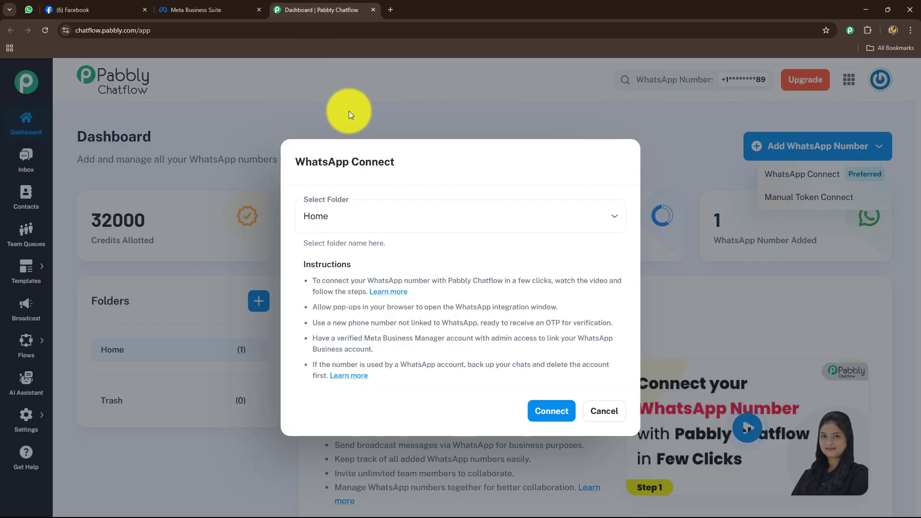
left_click(550, 410)
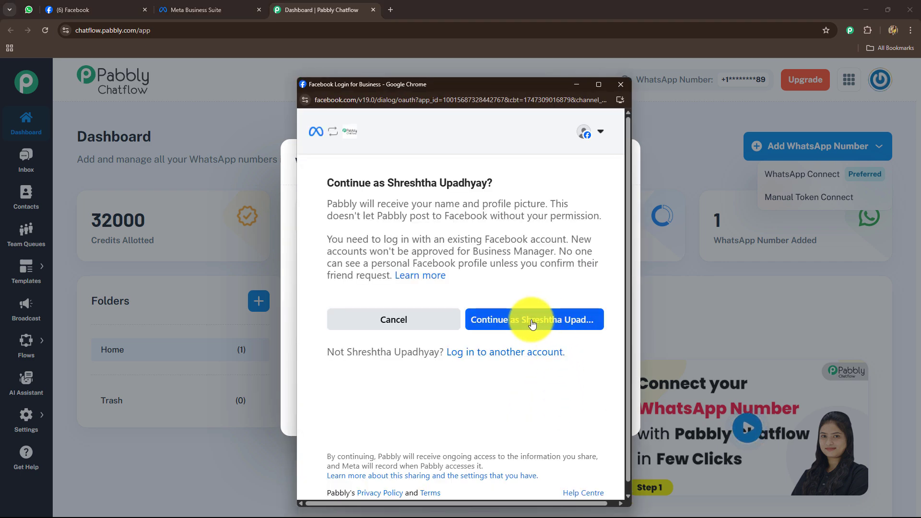
left_click(533, 319)
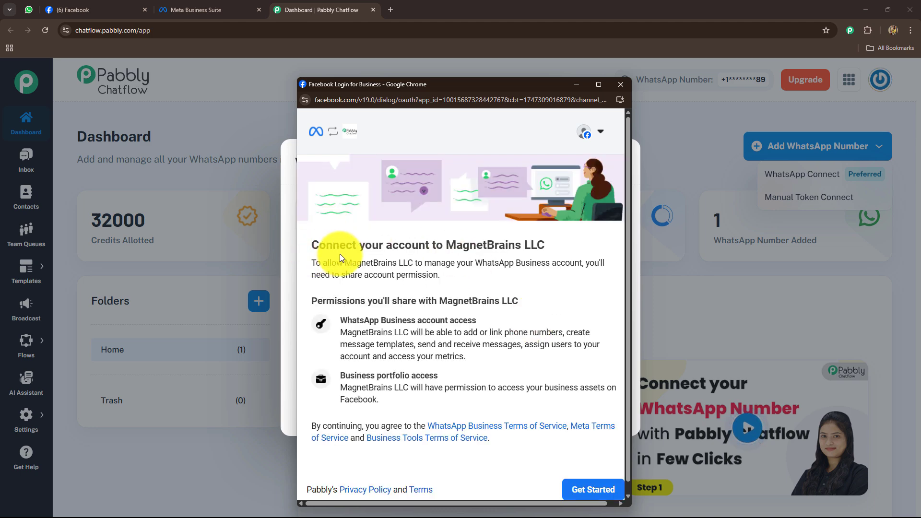
double_click(494, 245)
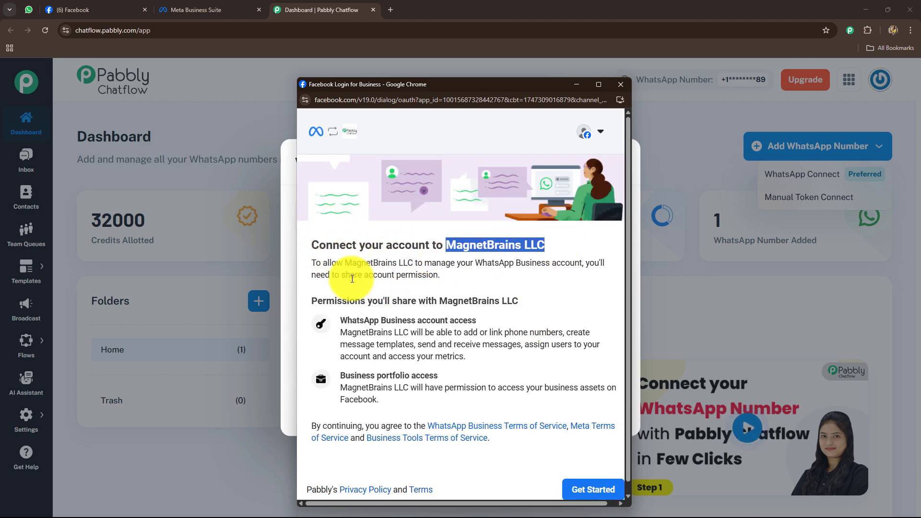
mouse_move(543, 266)
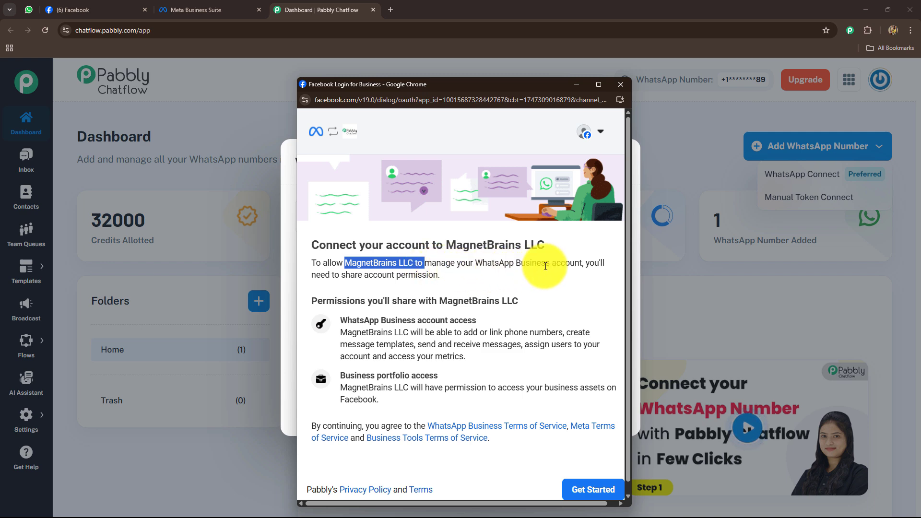
mouse_move(408, 293)
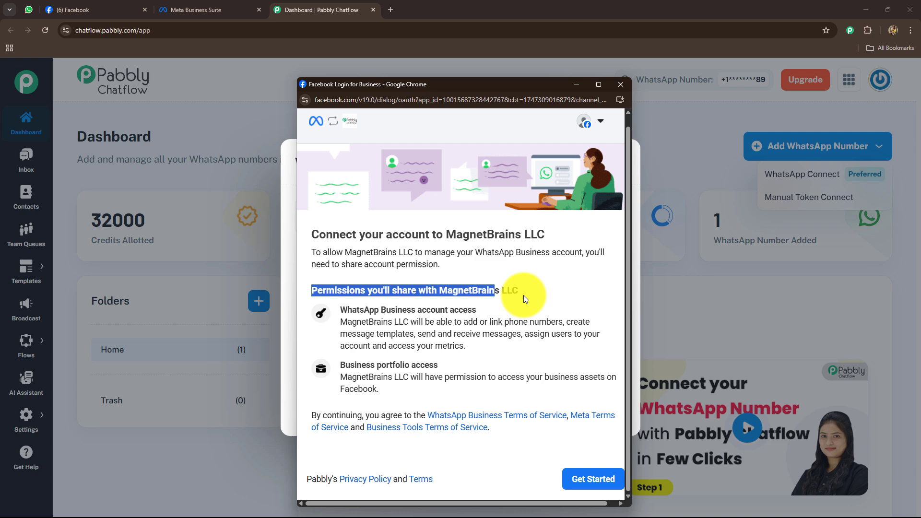
mouse_move(593, 479)
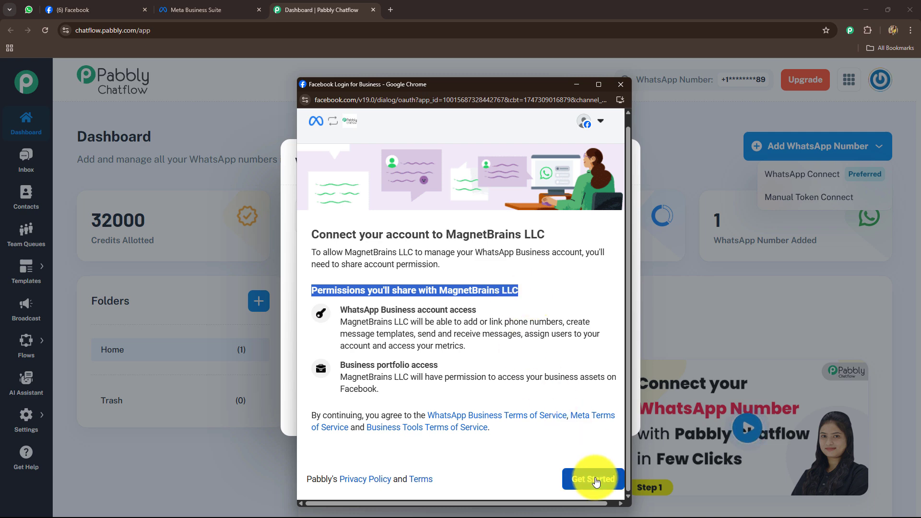
- Get started and submit the business information with AIFlow as the portfolio
left_click(593, 478)
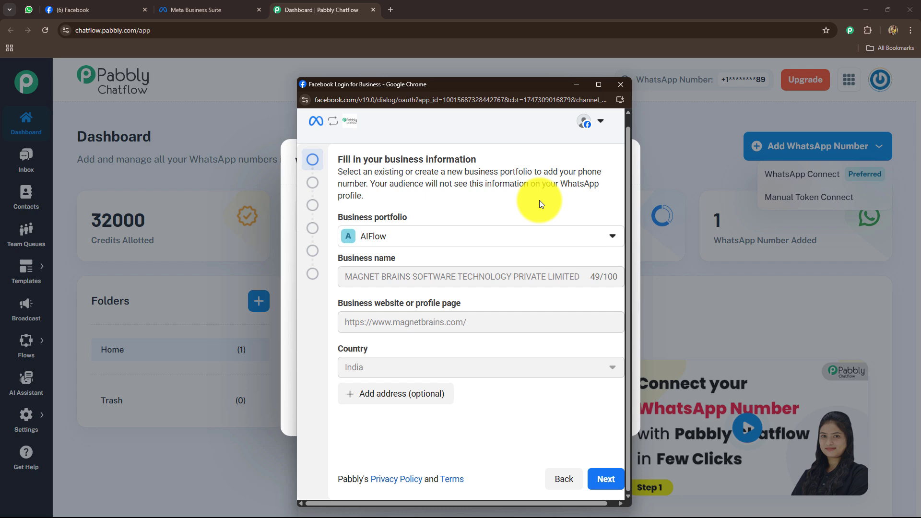
mouse_move(389, 257)
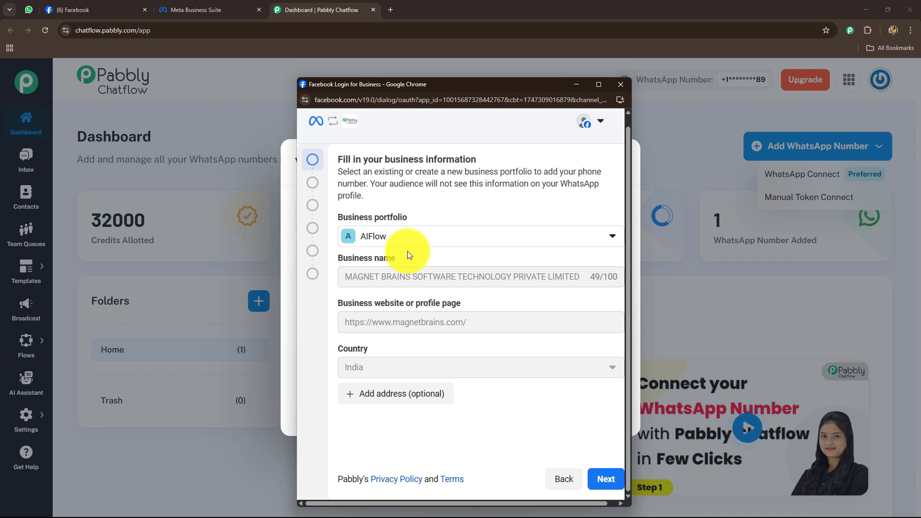
mouse_move(411, 240)
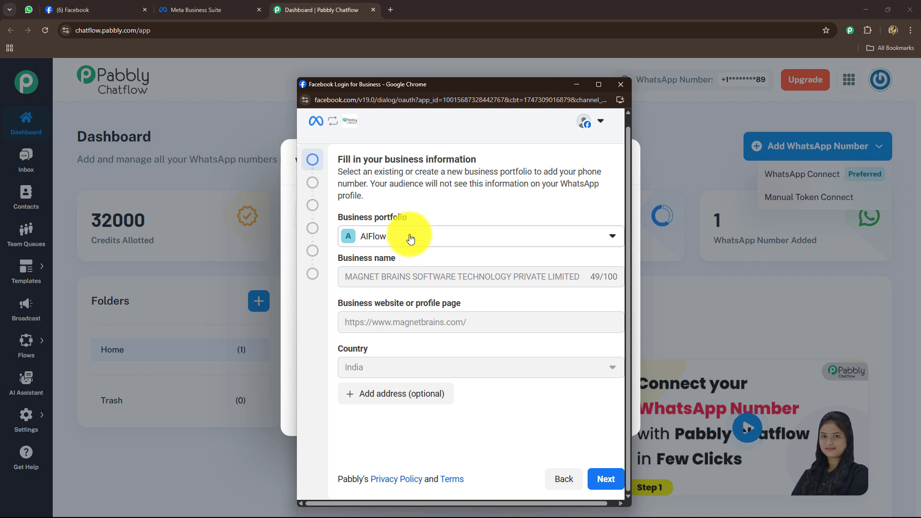
left_click(479, 236)
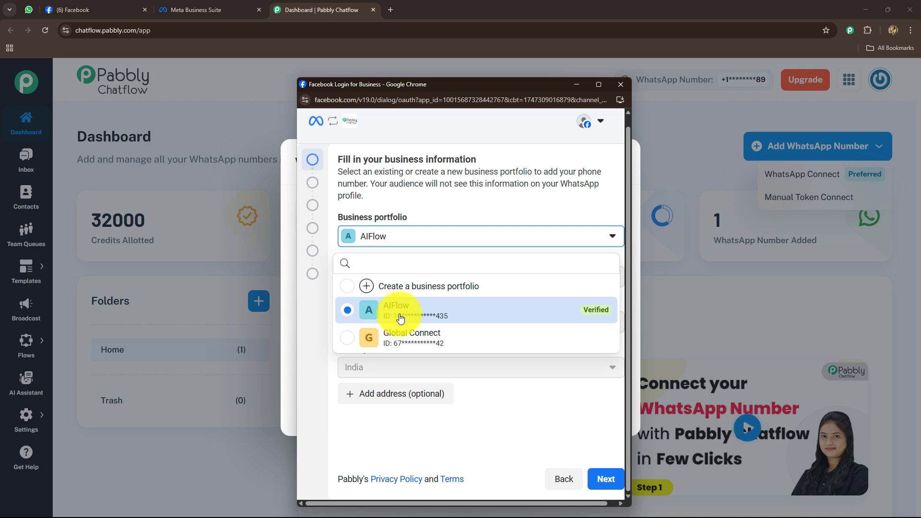
left_click(397, 310)
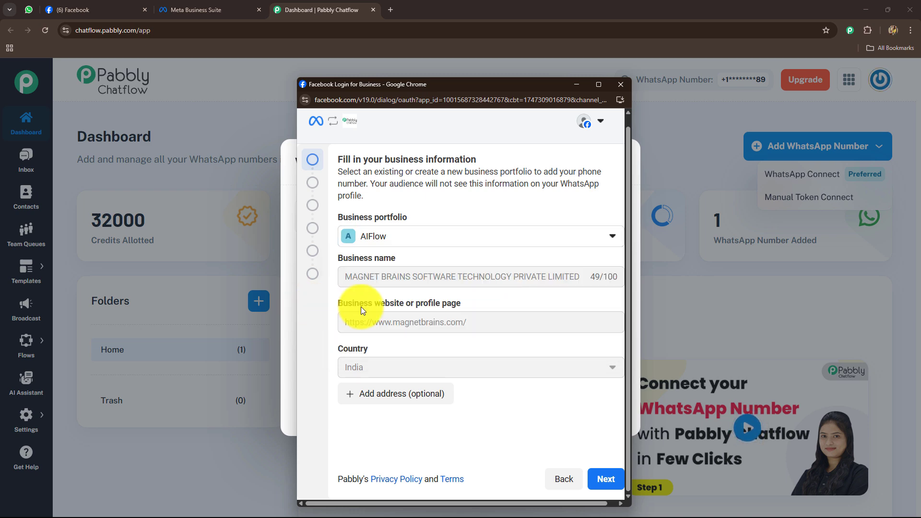
left_click(605, 478)
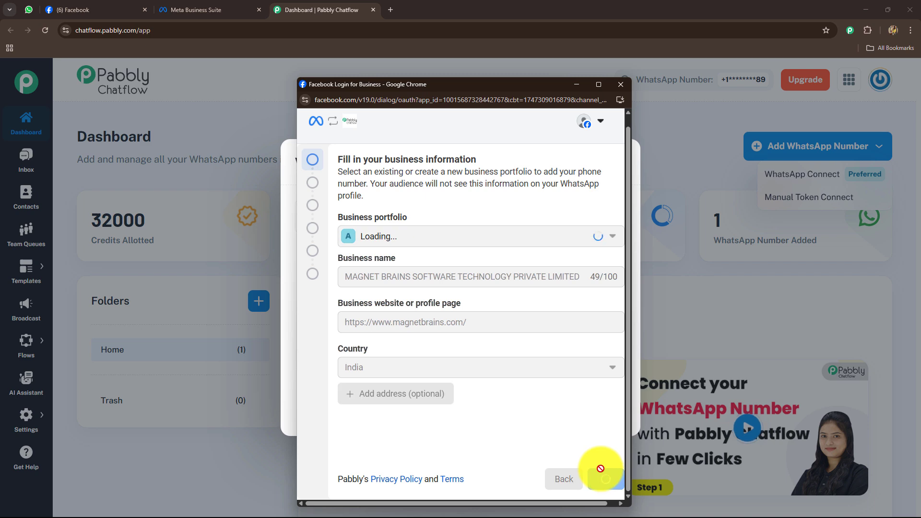
- Select connecting the existing WhatsApp Business app and continue
left_click(605, 478)
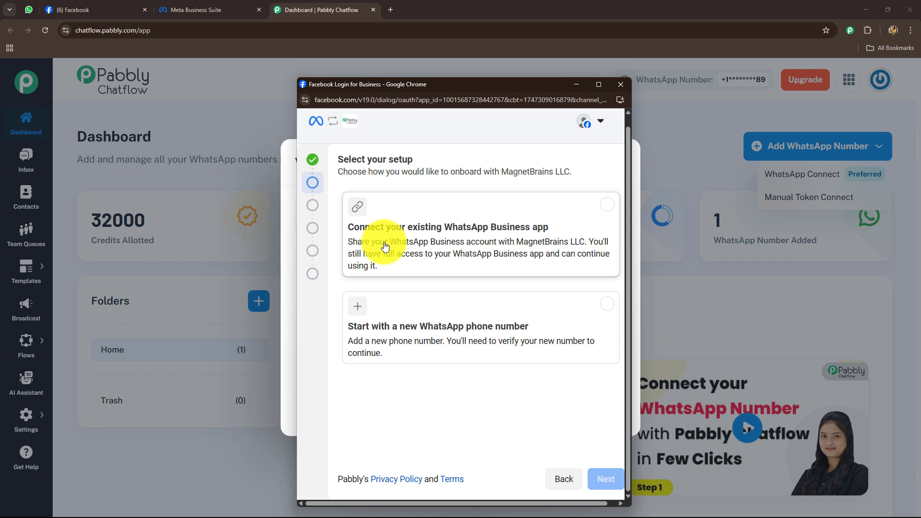
mouse_move(533, 230)
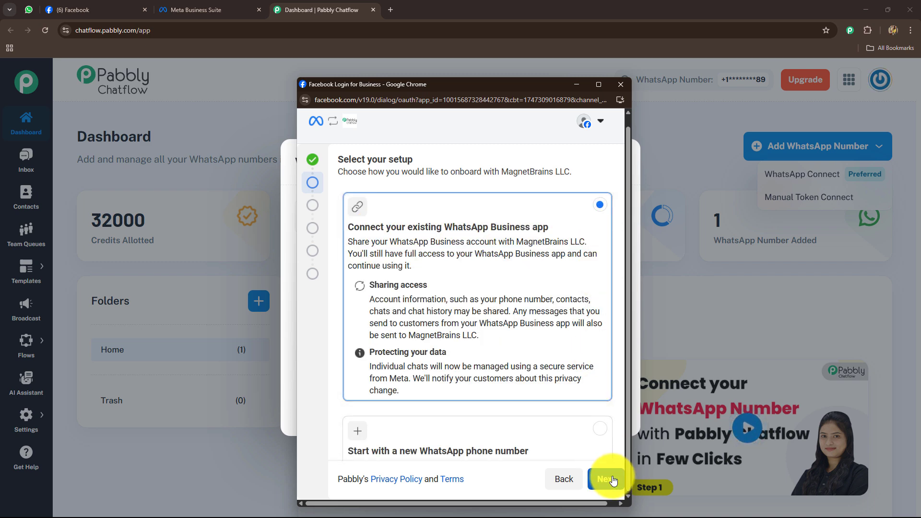
left_click(605, 479)
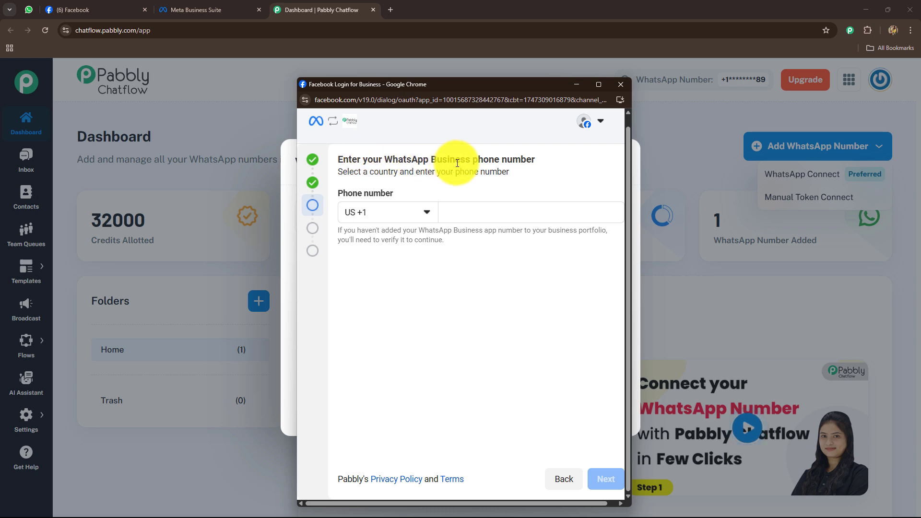
mouse_move(388, 241)
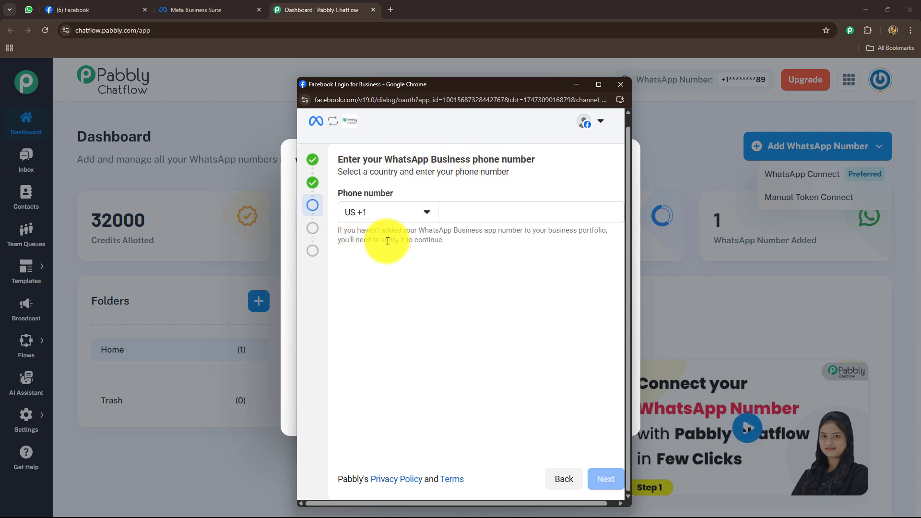
mouse_move(526, 240)
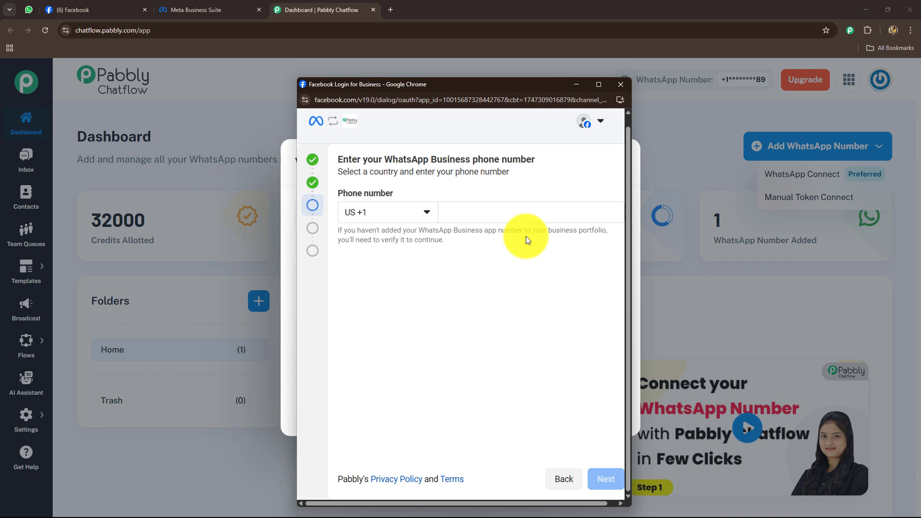
mouse_move(384, 249)
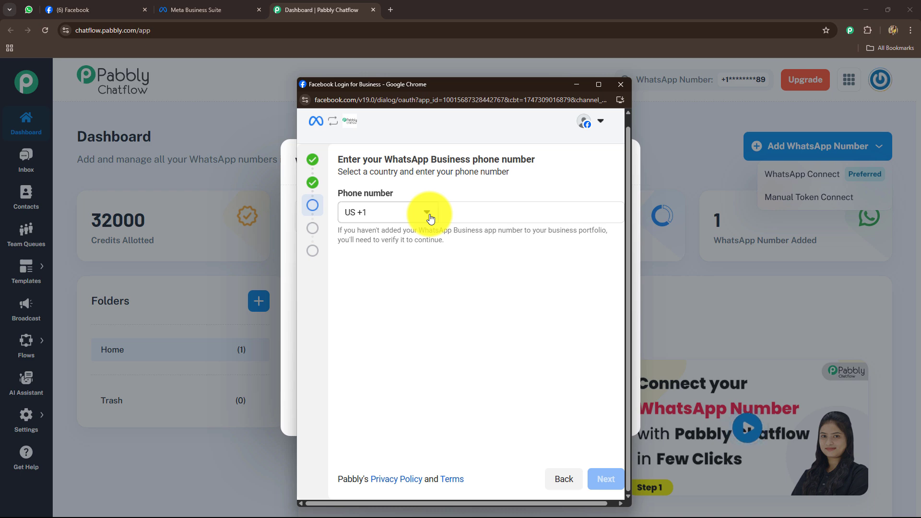
- Enter the business phone number with IN +91 country code and submit it
left_click(426, 212)
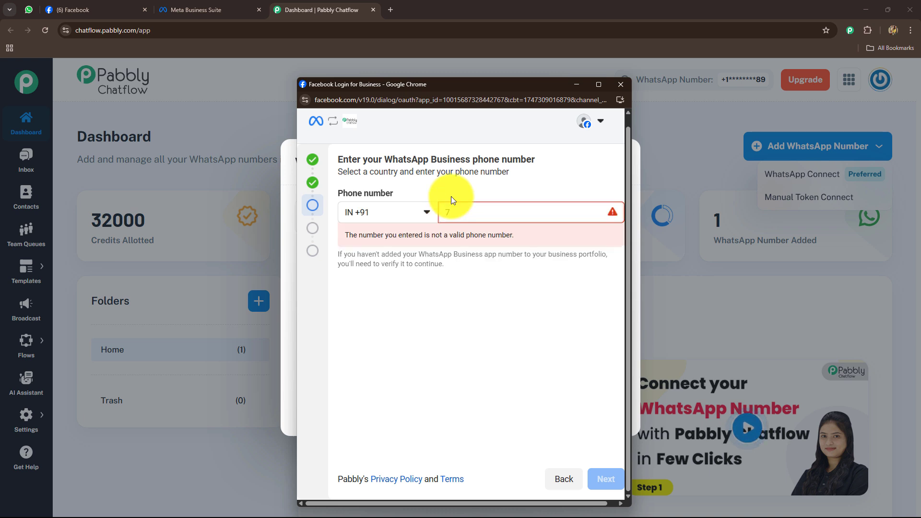
type("7415")
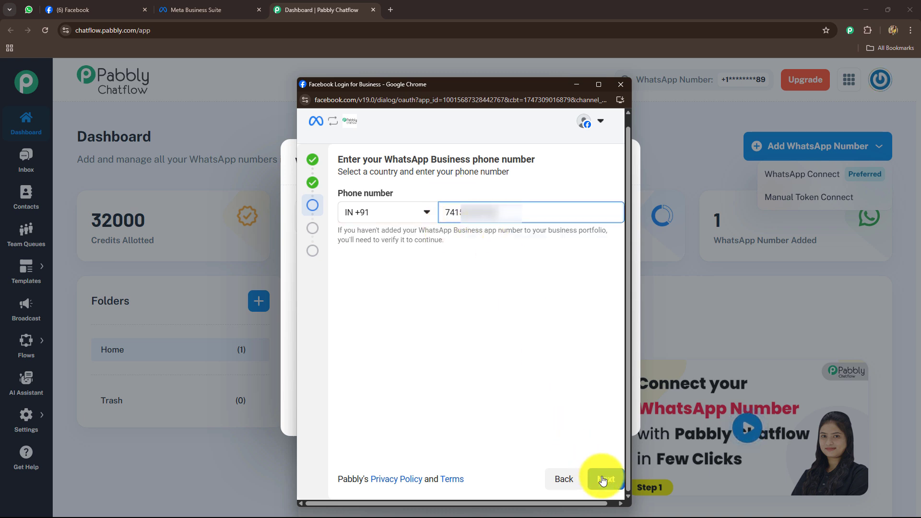
left_click(602, 479)
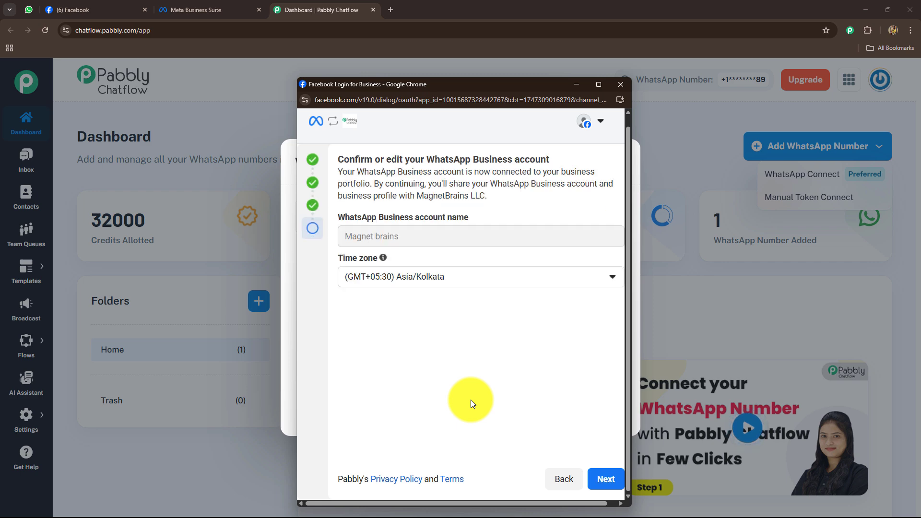
mouse_move(448, 170)
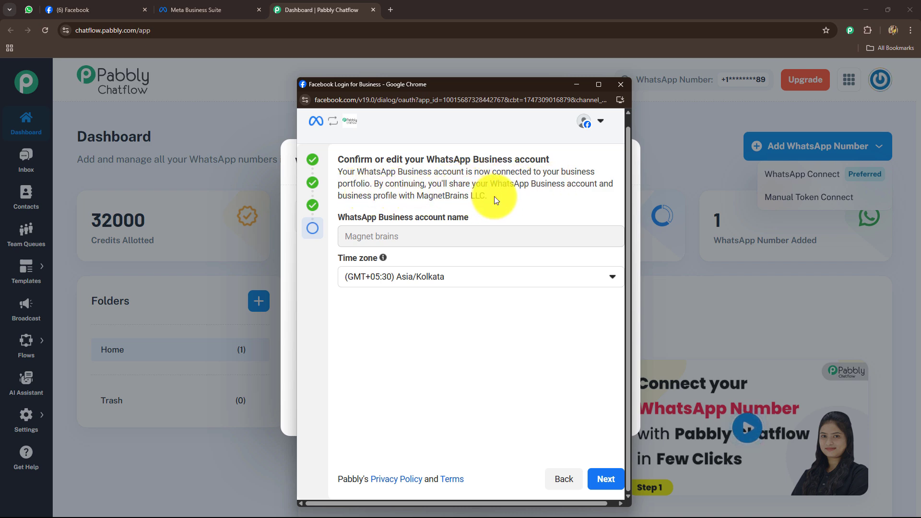
mouse_move(408, 201)
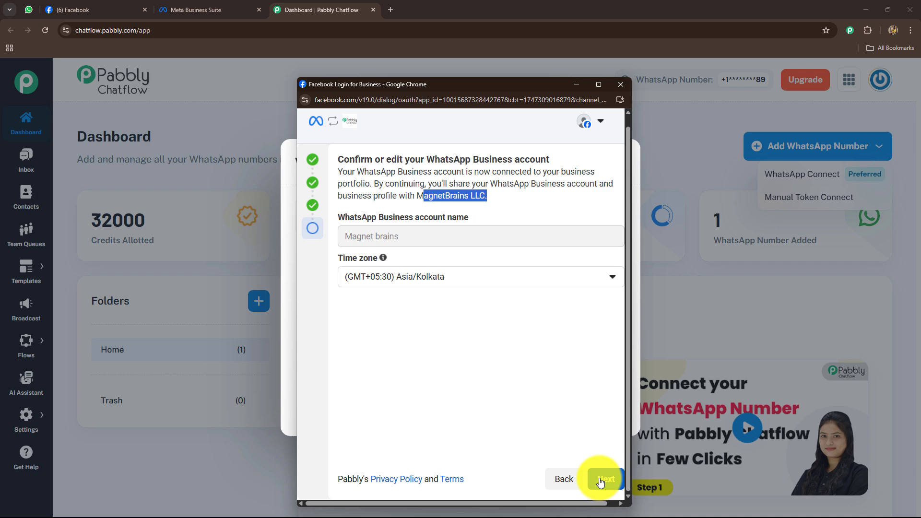
- Confirm the Magnet brains account name and Asia/Kolkata time zone
left_click(605, 479)
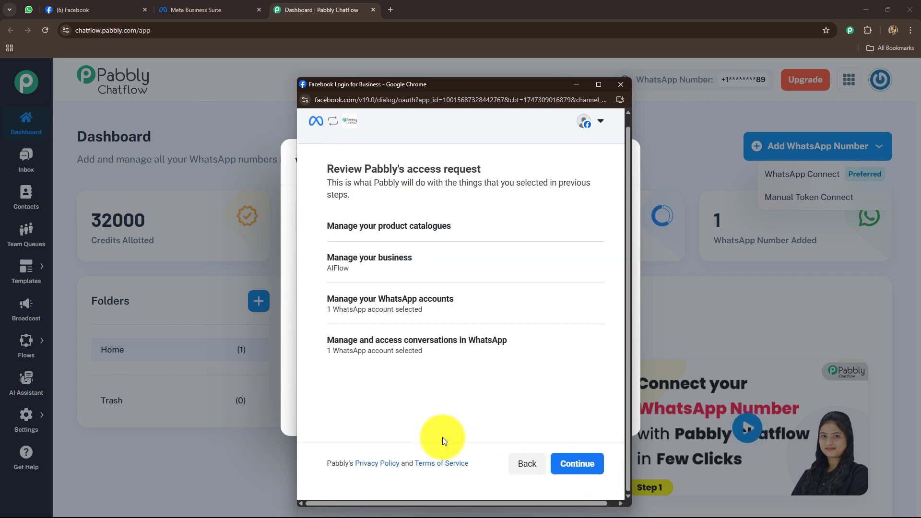
mouse_move(430, 173)
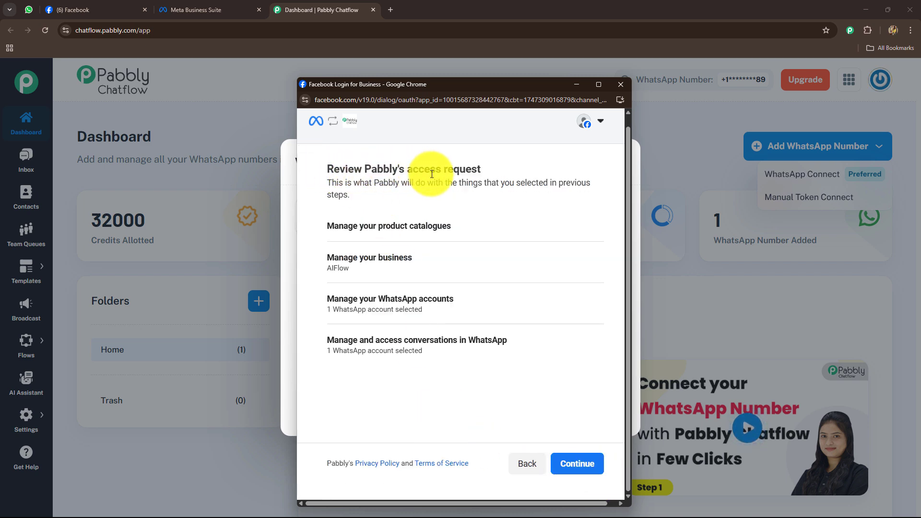
mouse_move(460, 210)
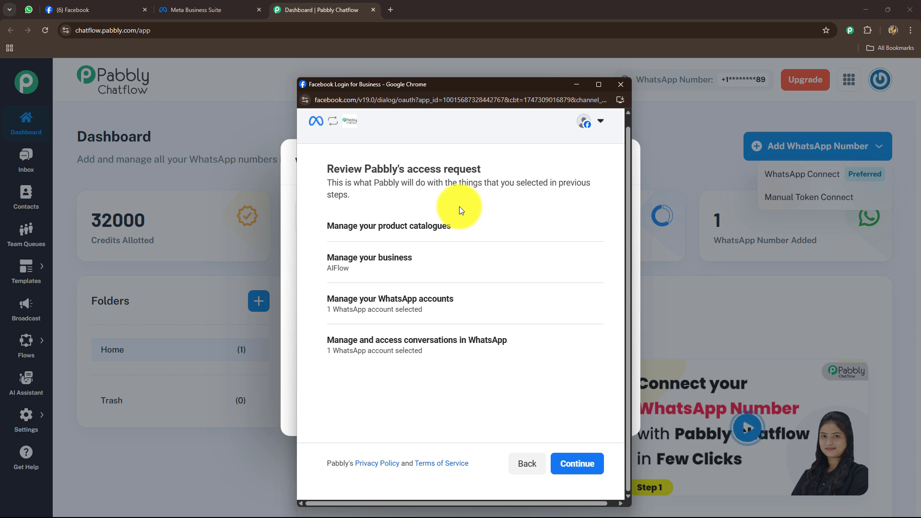
mouse_move(431, 239)
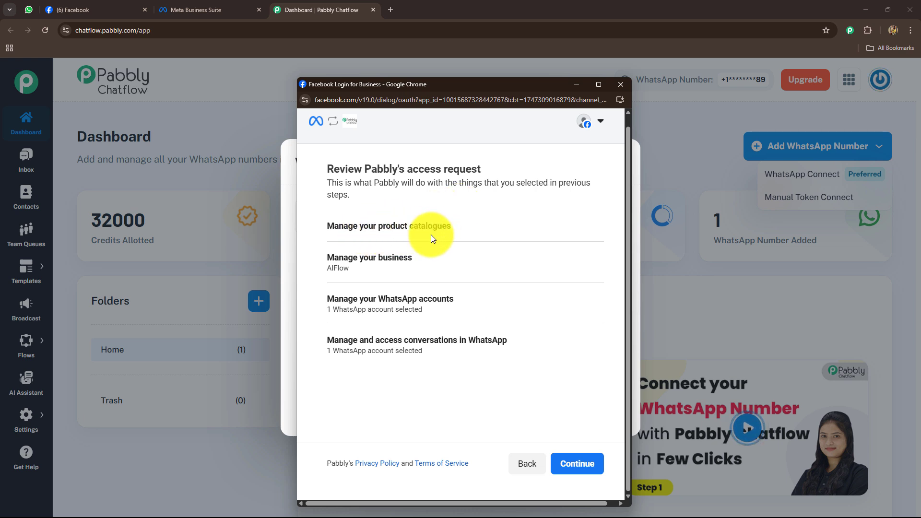
mouse_move(342, 298)
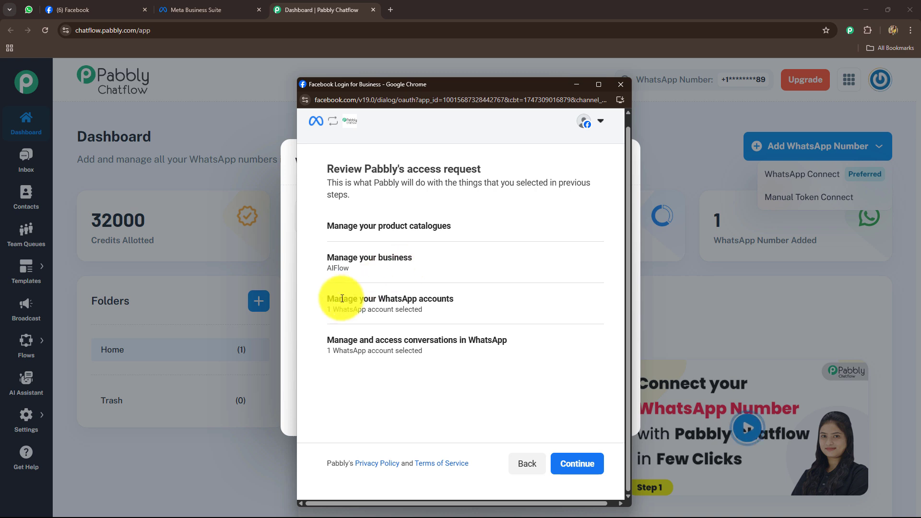
mouse_move(417, 314)
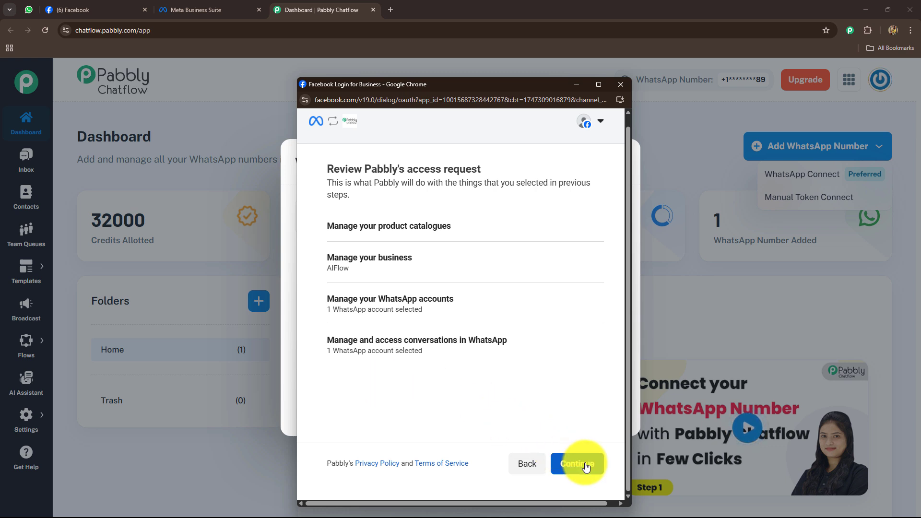
- Grant the requested access to connect the account with MagnetBrains LLC
left_click(576, 464)
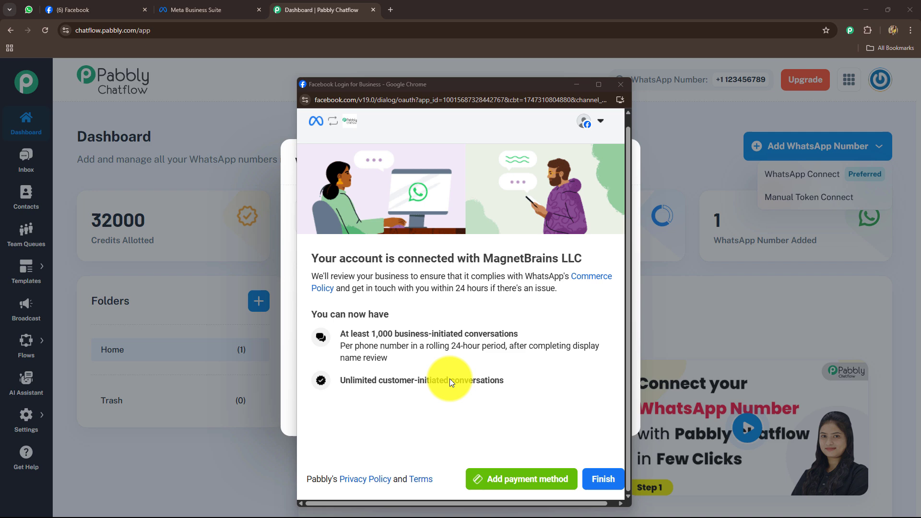
mouse_move(576, 288)
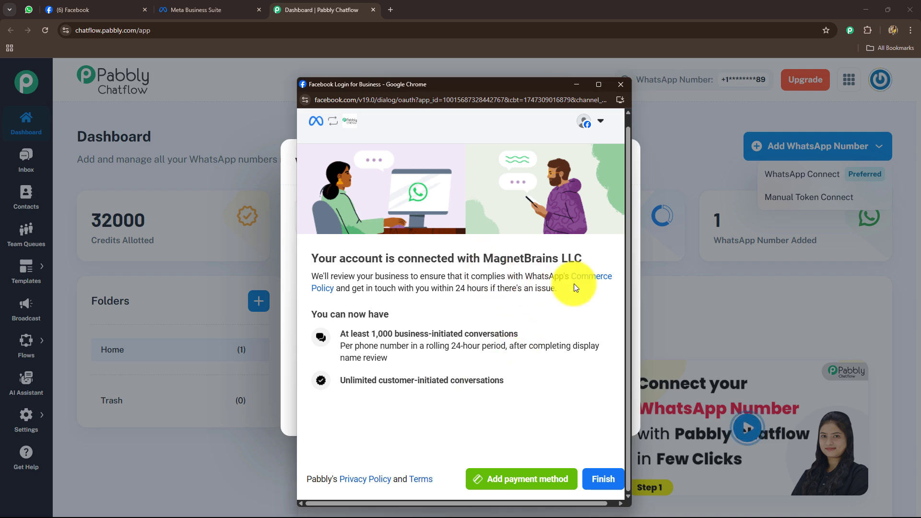
mouse_move(460, 286)
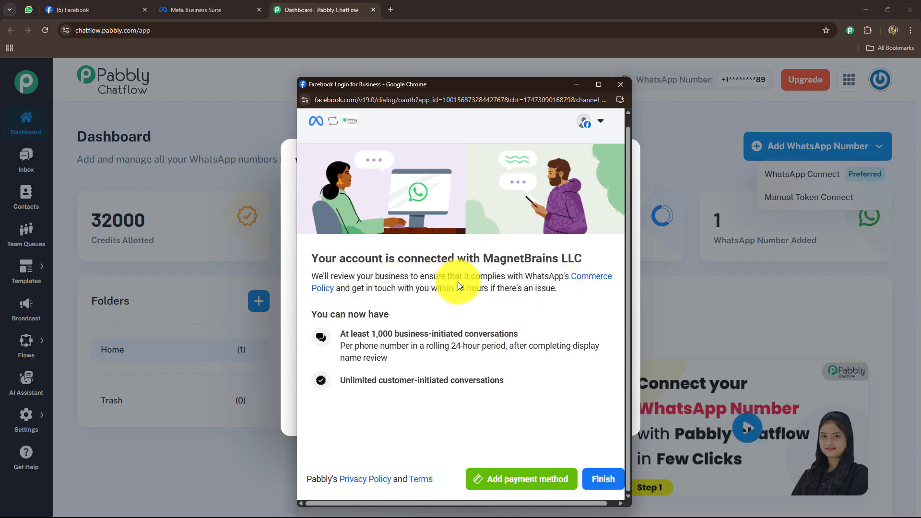
mouse_move(369, 300)
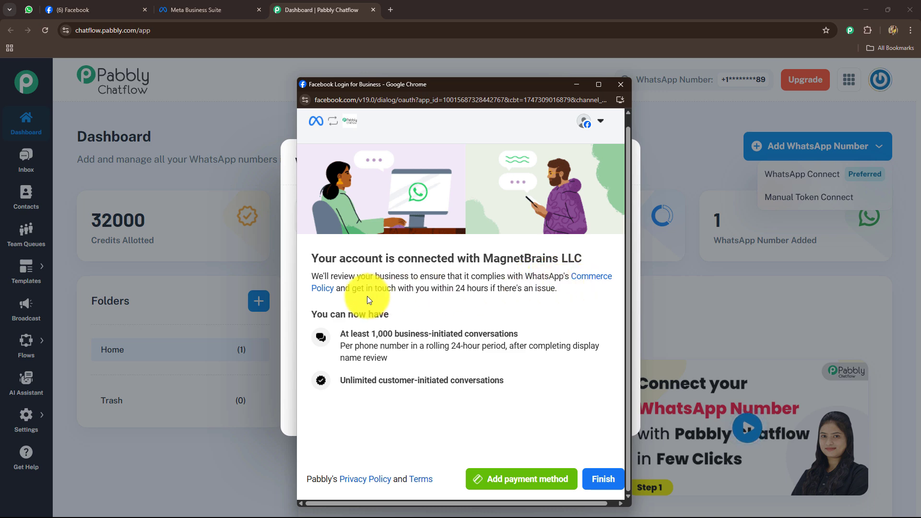
mouse_move(374, 319)
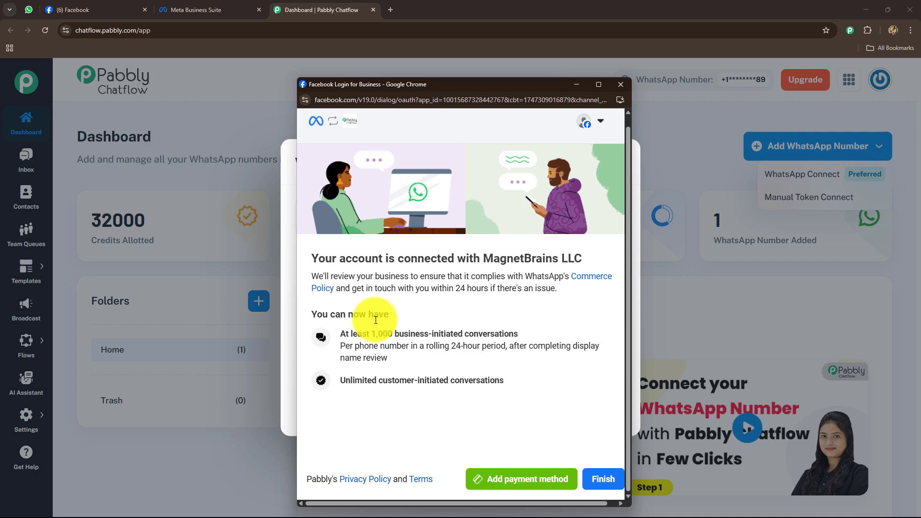
mouse_move(425, 342)
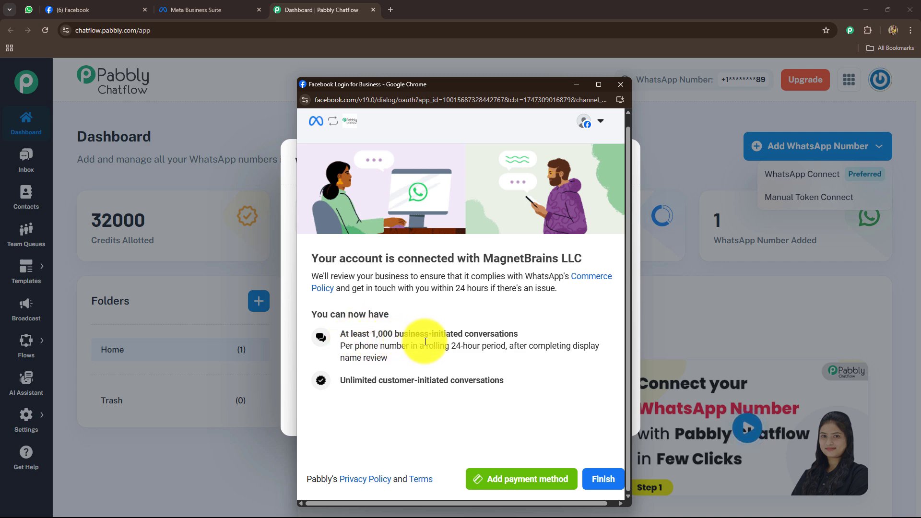
mouse_move(416, 400)
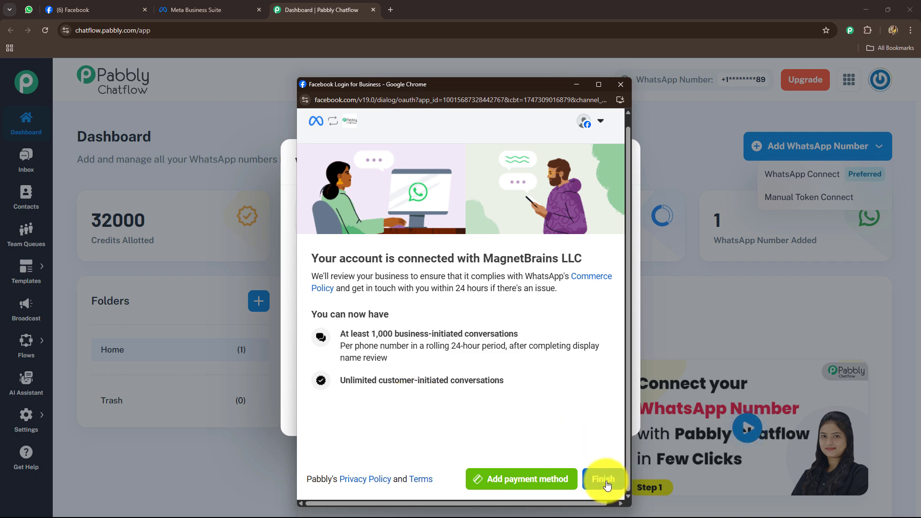
- Finish setup and open the inbox of the newly connected Magnet brains number
left_click(605, 479)
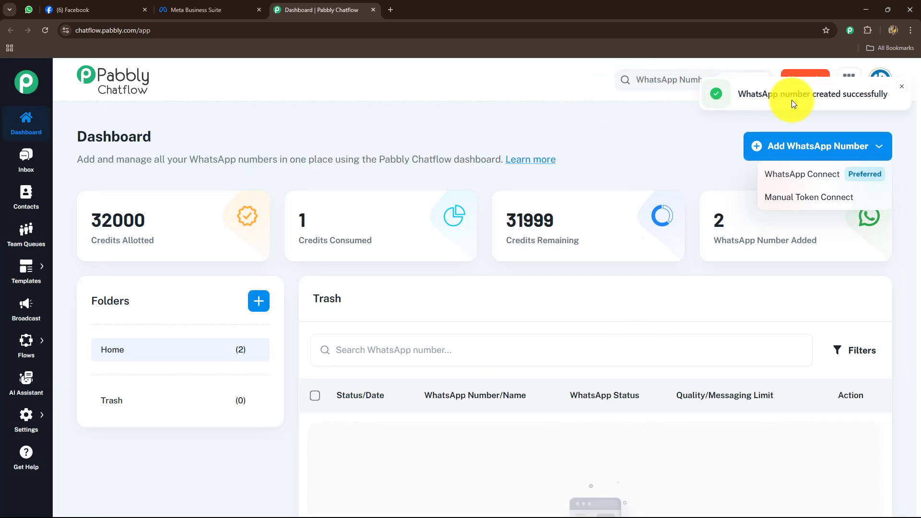
mouse_move(868, 111)
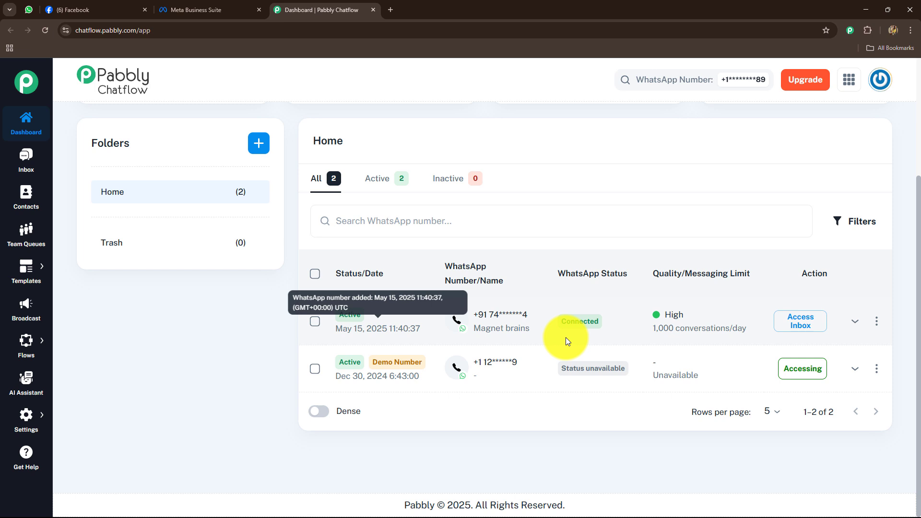
mouse_move(728, 347)
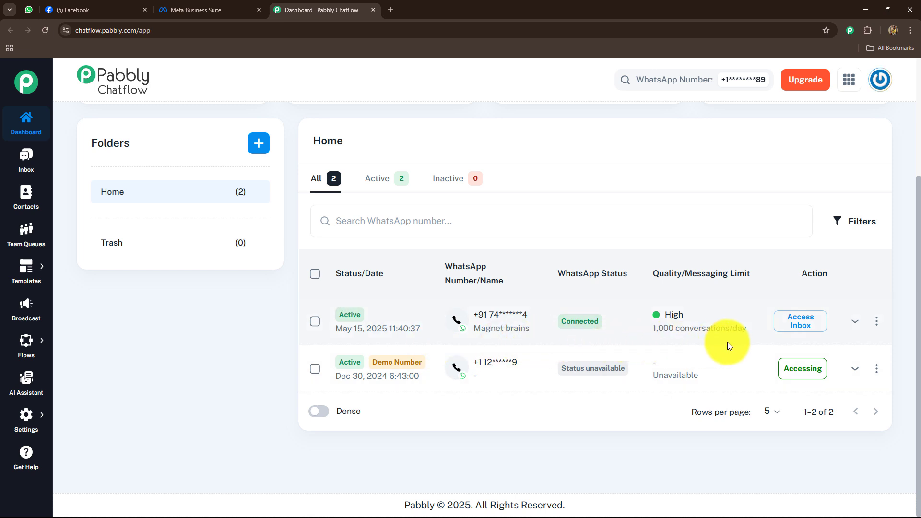
mouse_move(800, 321)
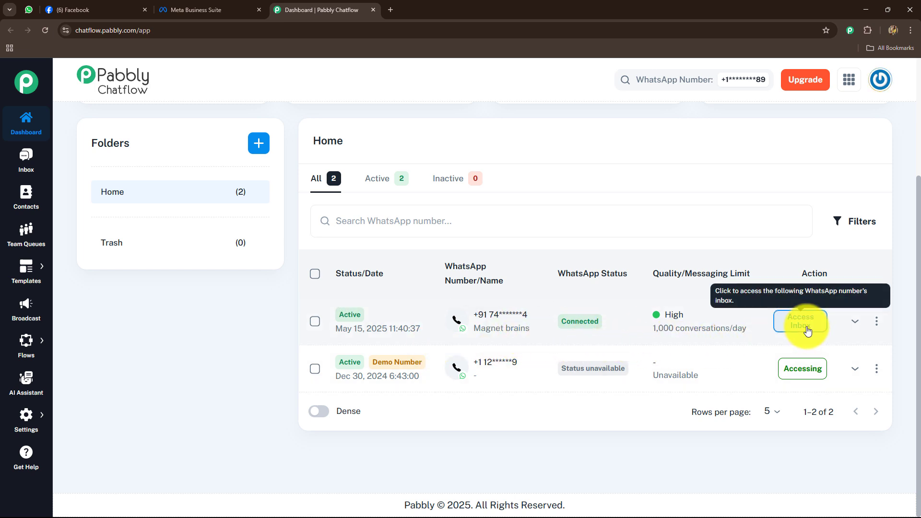
left_click(801, 322)
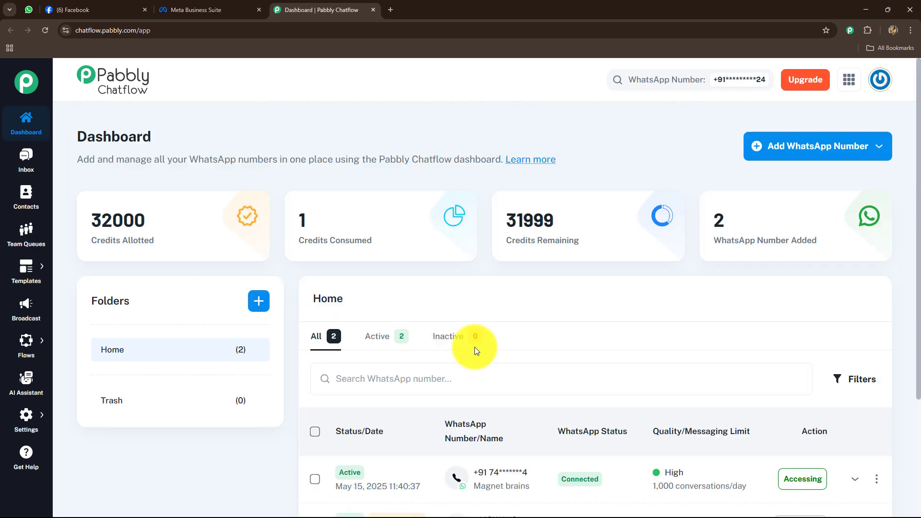
scroll("down", 3)
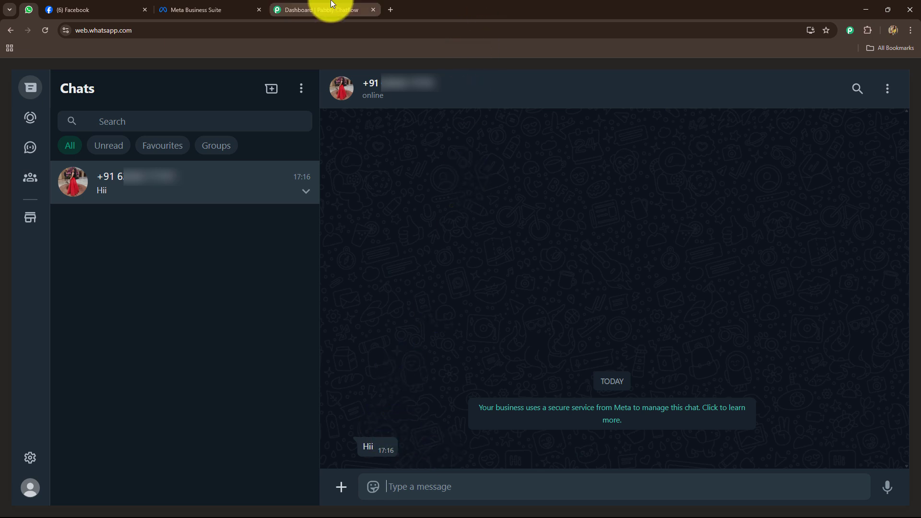
mouse_move(324, 10)
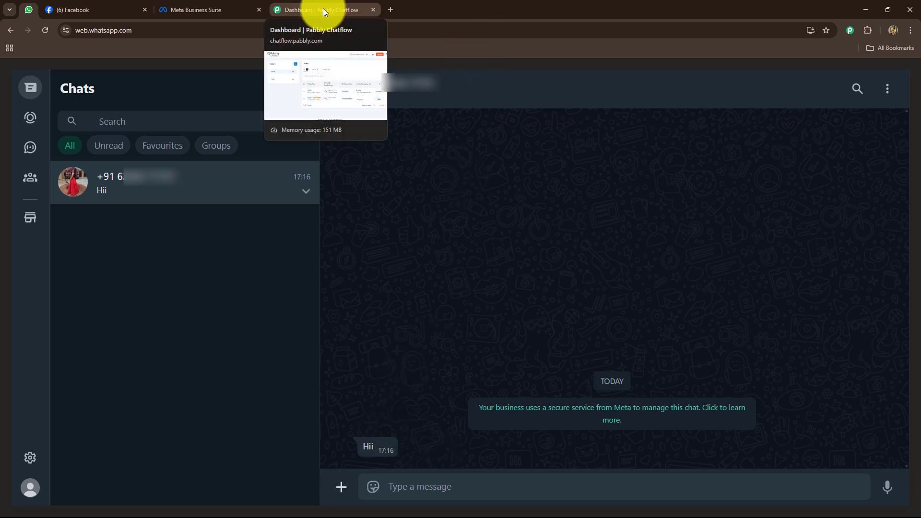
- Send 'Hii' to the customer from the connected number's Pabbly inbox, then return to the dashboard
left_click(320, 10)
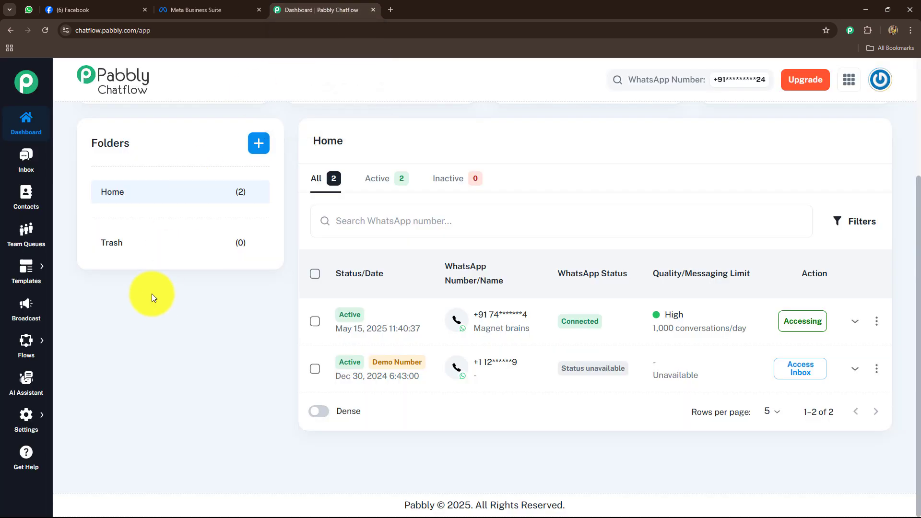
left_click(26, 159)
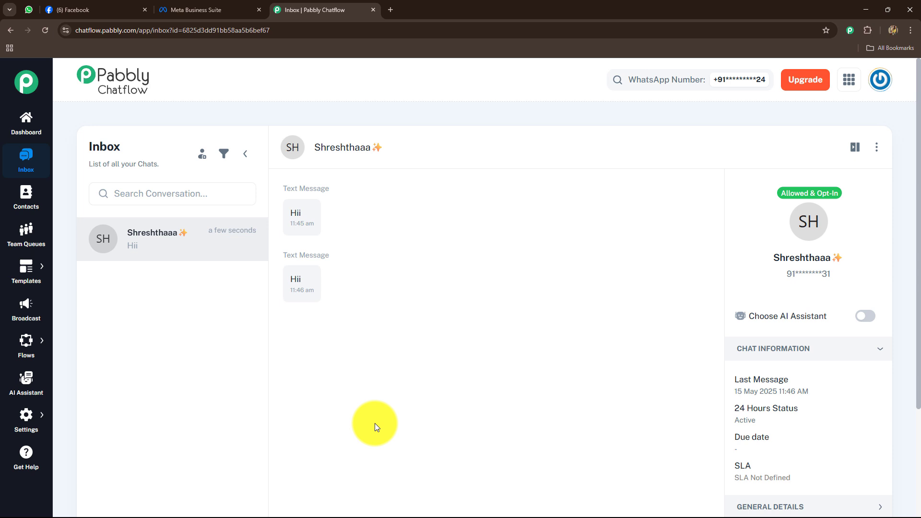
scroll("down", 3)
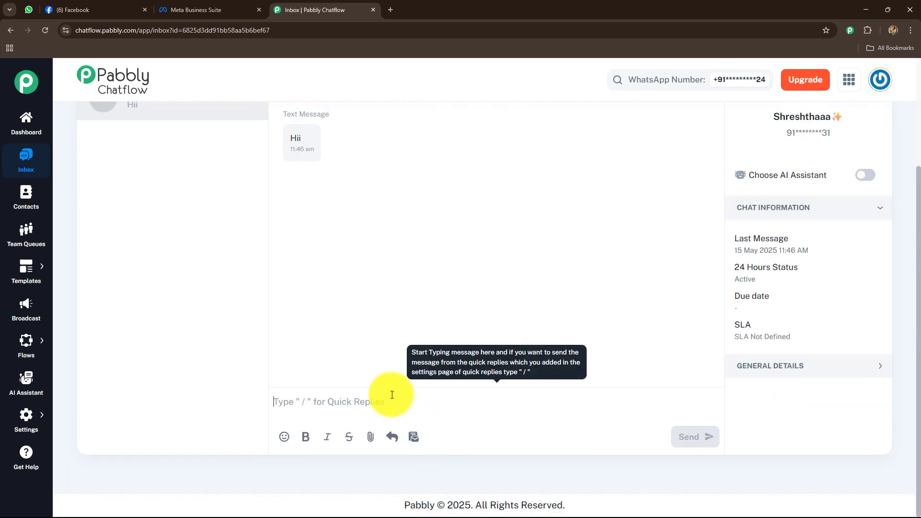
type("Hii")
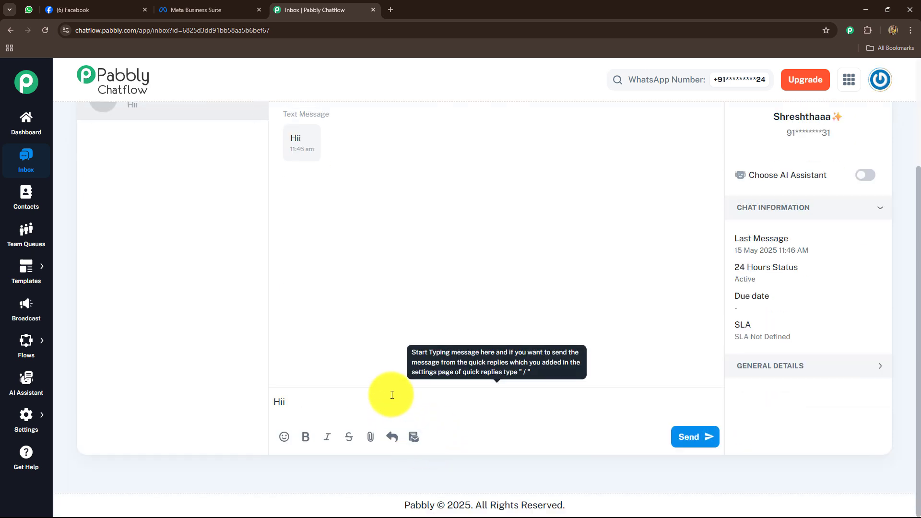
left_click(694, 436)
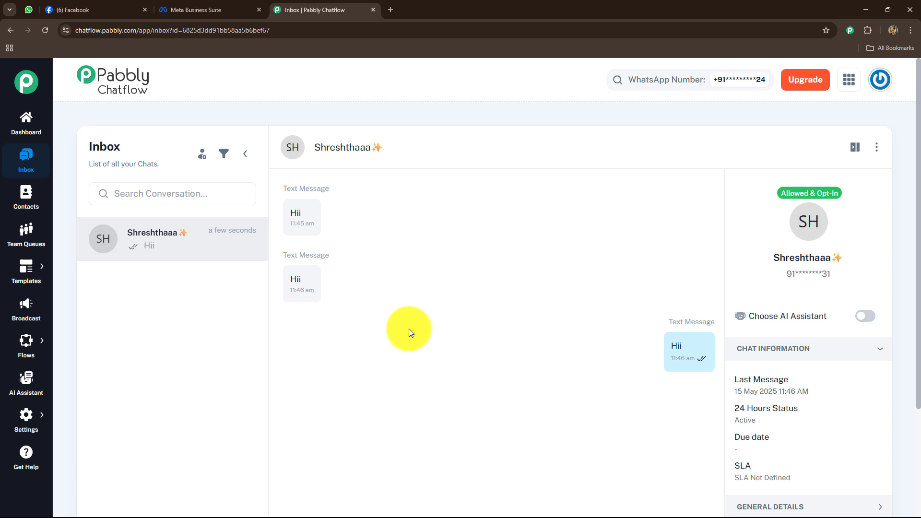
left_click(26, 121)
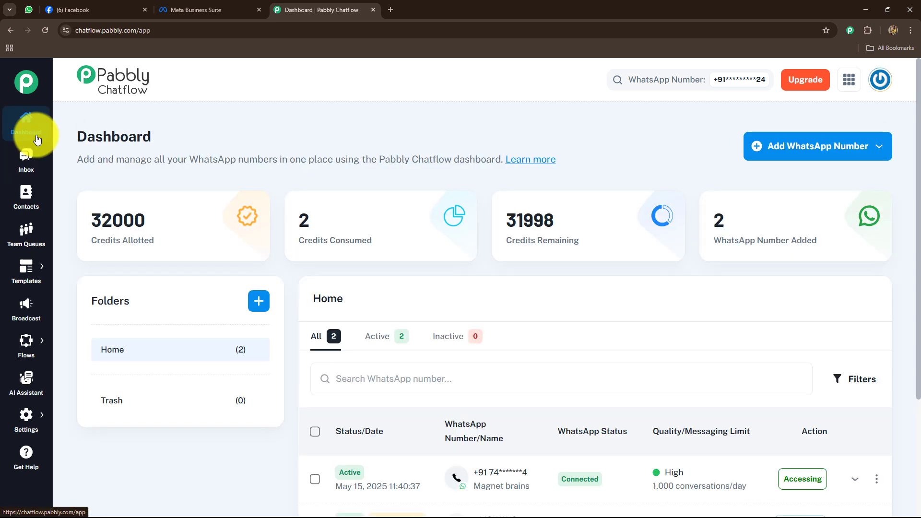